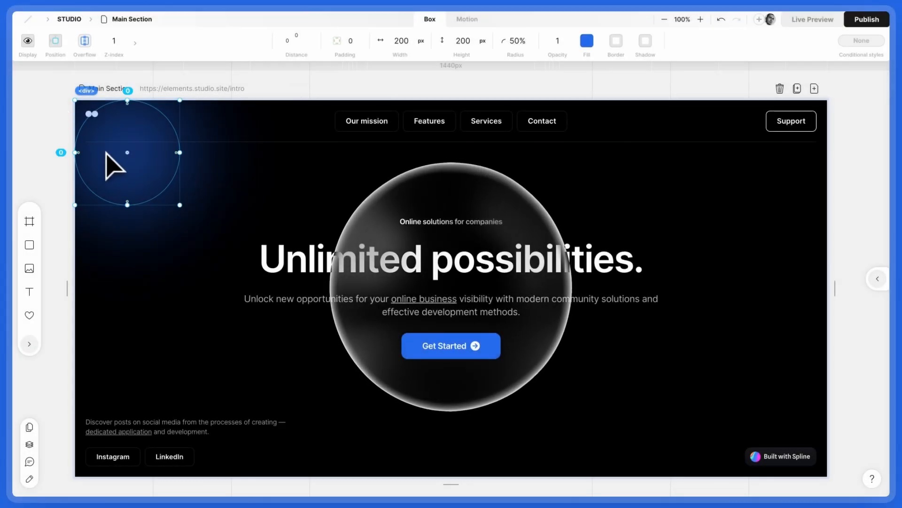
Reposition the blue glow near the top-left of the finished hero section.
{"action": "left_click_drag", "start_coordinate": [127, 155], "coordinate": [309, 216]}
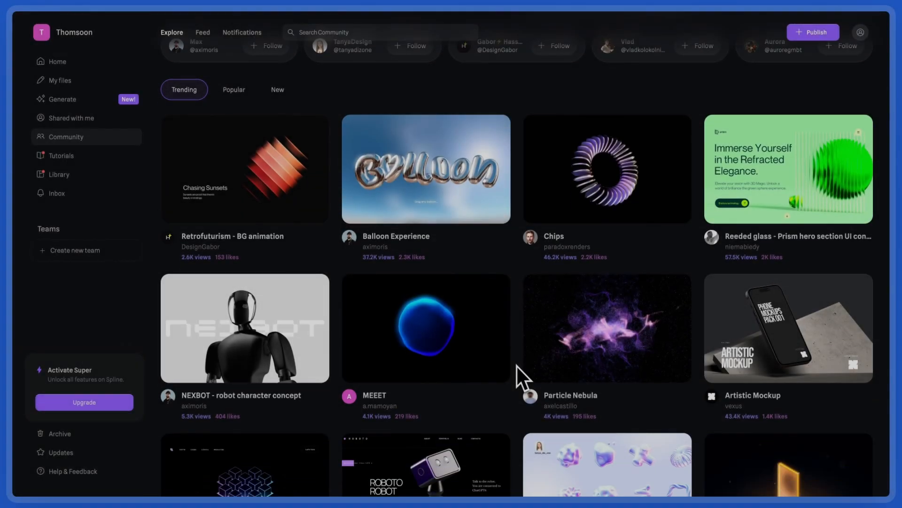
Scroll down the Community feed to find the soft black blob sphere scene.
{"action": "scroll", "scroll_direction": "down", "scroll_amount": 3}
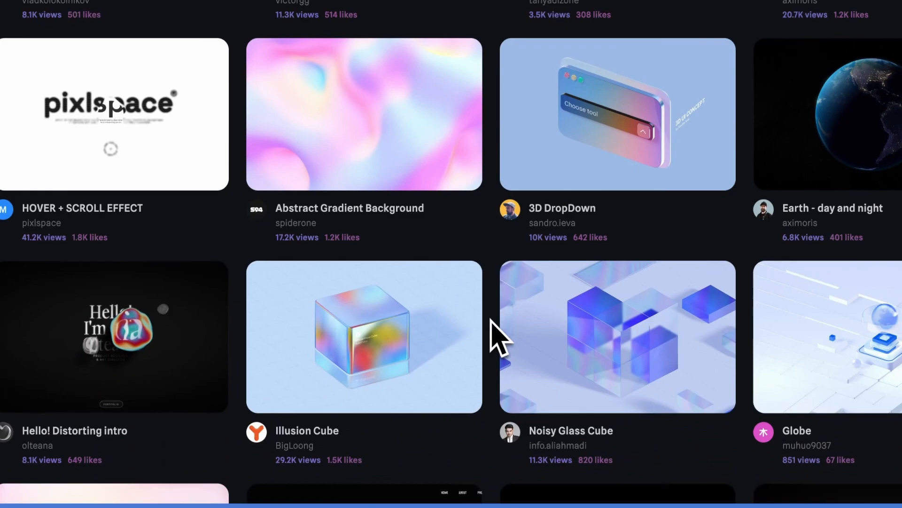
{"action": "scroll", "scroll_direction": "down", "scroll_amount": 3}
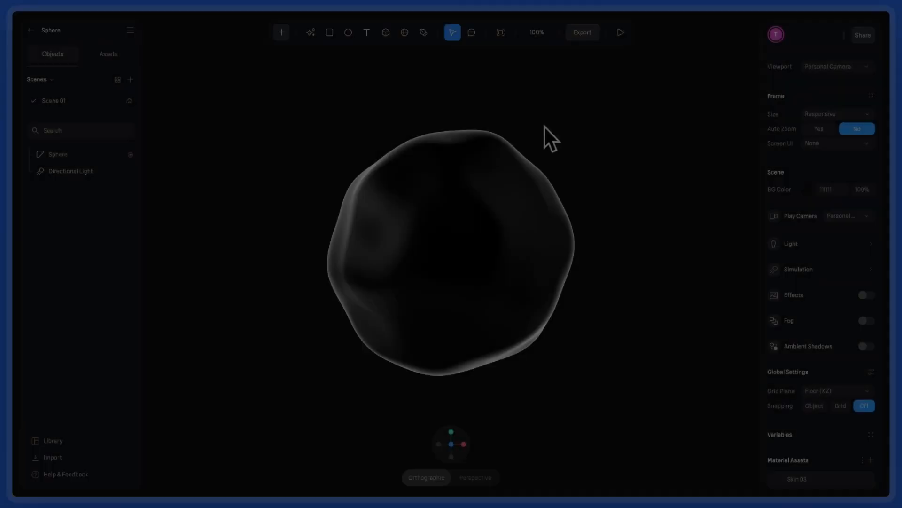
Preview the blob, hide the Public URL embed's BG Color in Play Settings, and copy the embed code.
{"action": "left_click", "coordinate": [620, 32]}
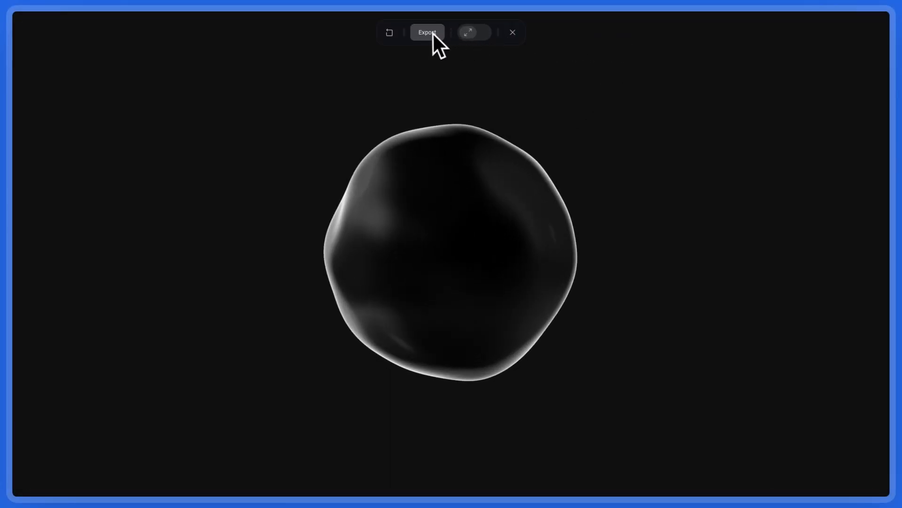
{"action": "left_click", "coordinate": [427, 32]}
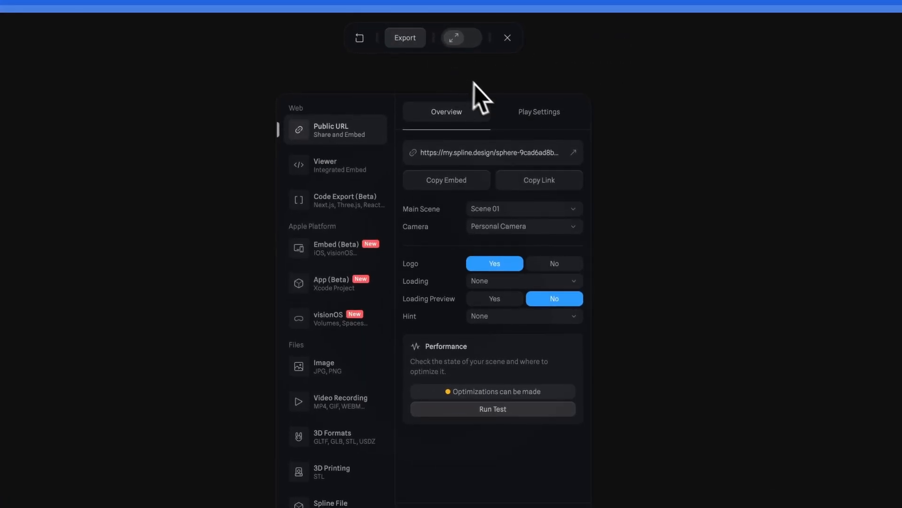
{"action": "left_click", "coordinate": [539, 111]}
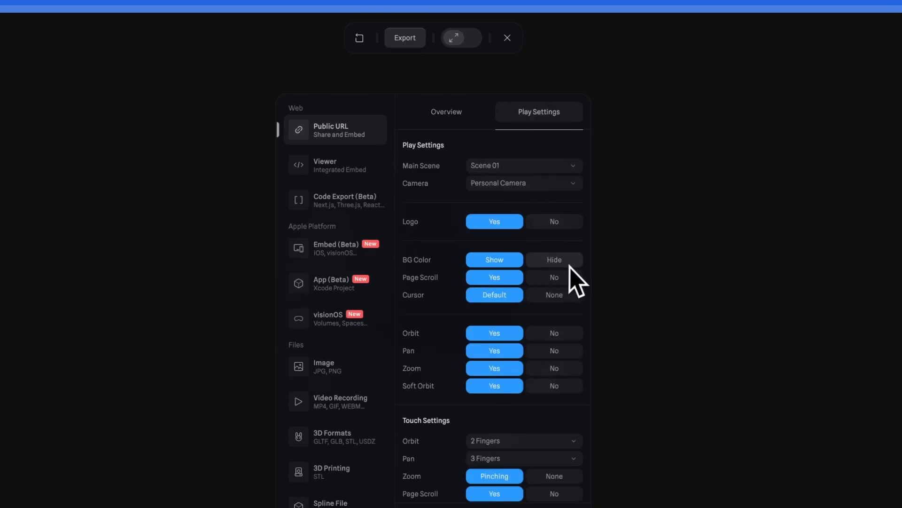
{"action": "left_click", "coordinate": [552, 260]}
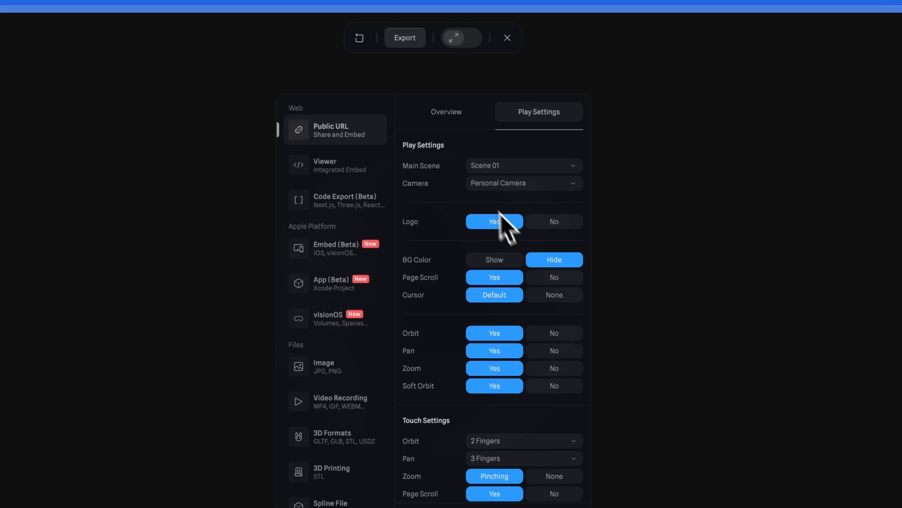
{"action": "left_click", "coordinate": [445, 112]}
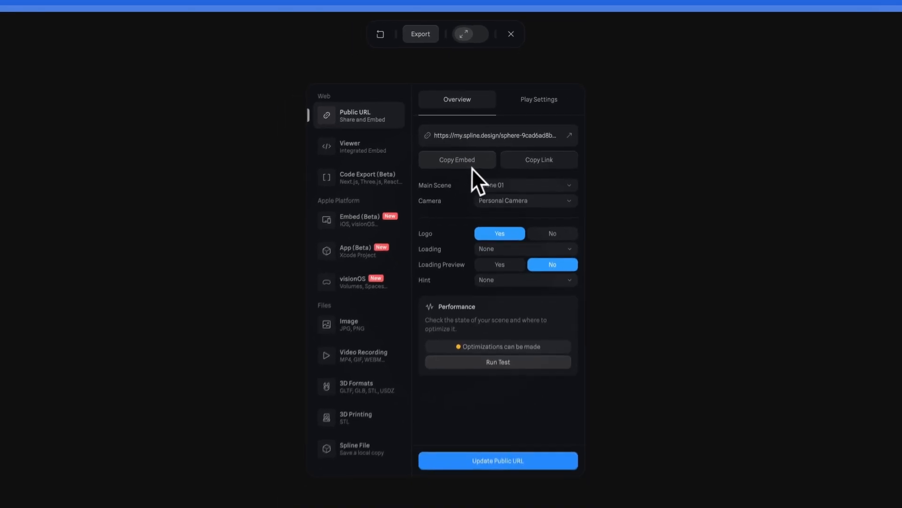
{"action": "left_click", "coordinate": [457, 160]}
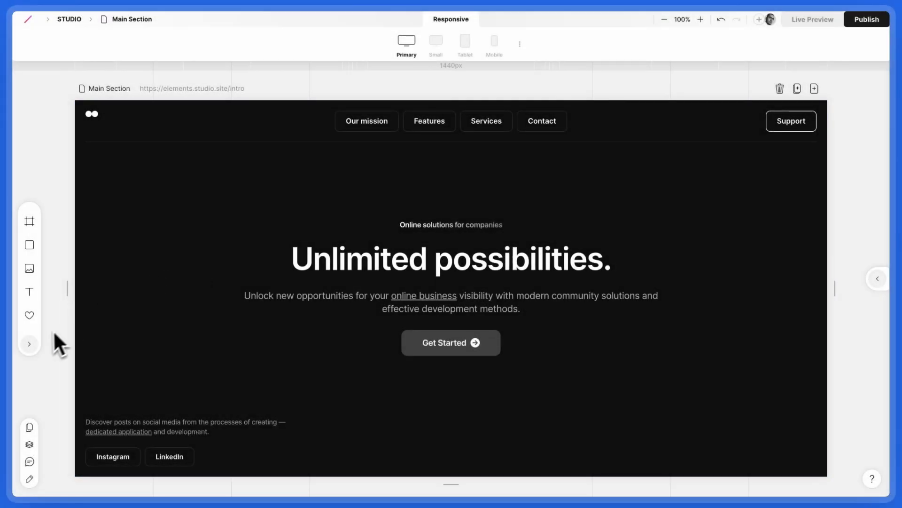
Add a blank Embed iframe from the Add menu and select it above the header in Layers.
{"action": "left_click", "coordinate": [29, 345]}
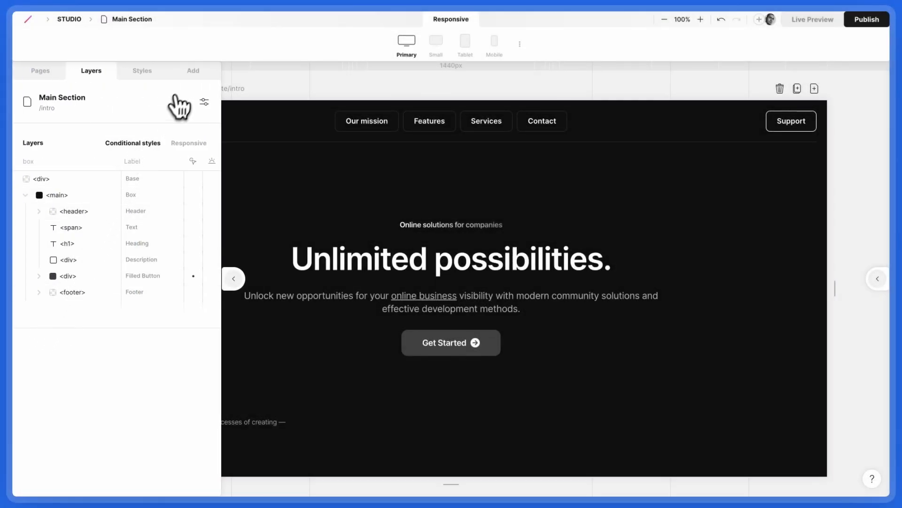
{"action": "left_click", "coordinate": [192, 71]}
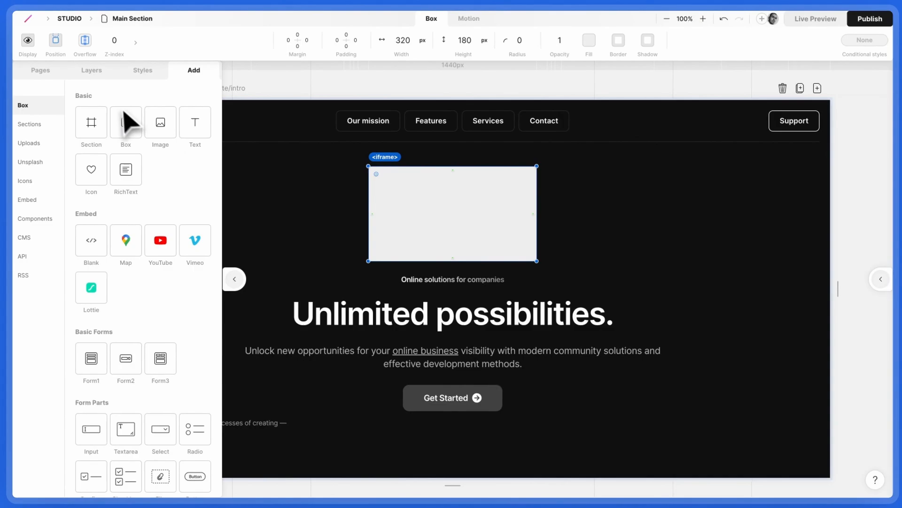
{"action": "left_click", "coordinate": [91, 70]}
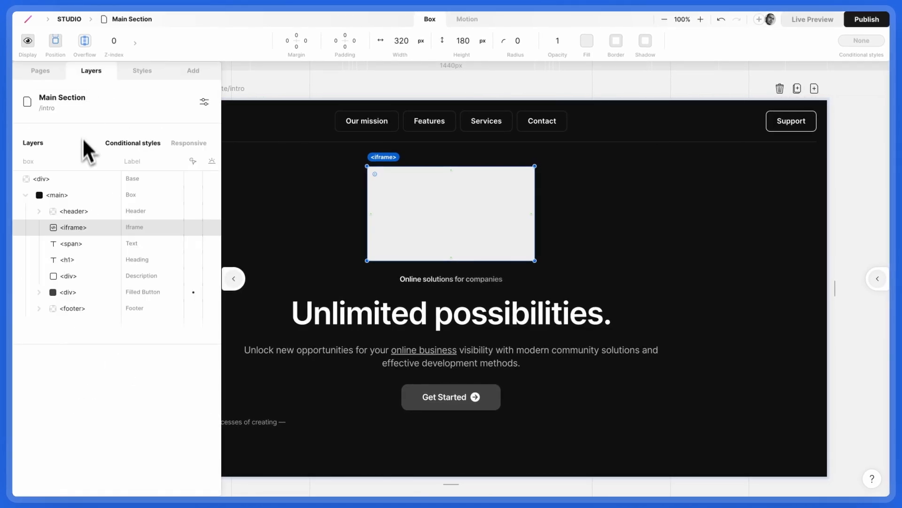
{"action": "mouse_move", "coordinate": [86, 239]}
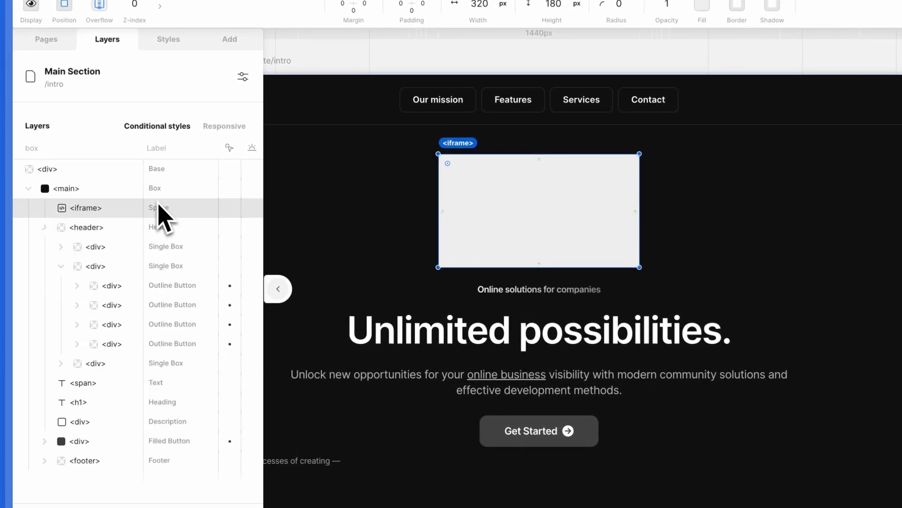
{"action": "left_click", "coordinate": [44, 227]}
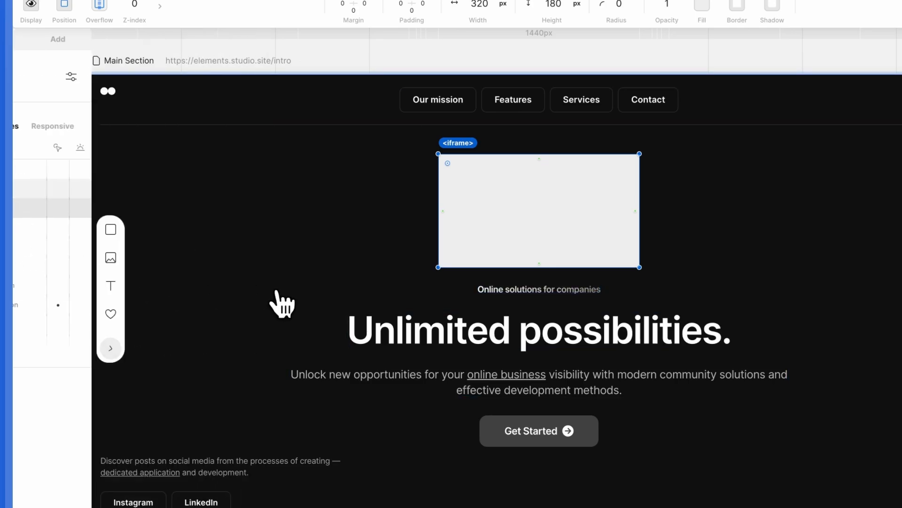
Paste the Spline blob embed code into the iframe's Custom code field.
{"action": "left_click", "coordinate": [585, 41]}
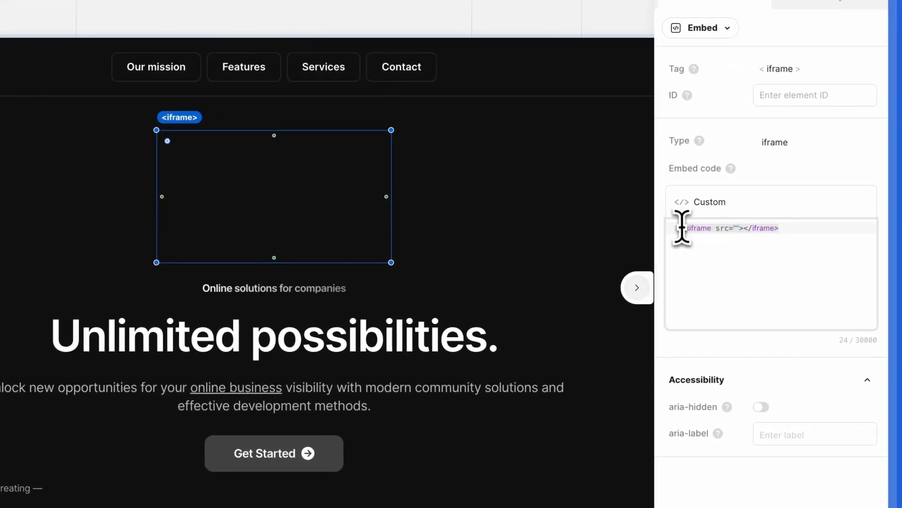
{"action": "key", "text": "cmd+v"}
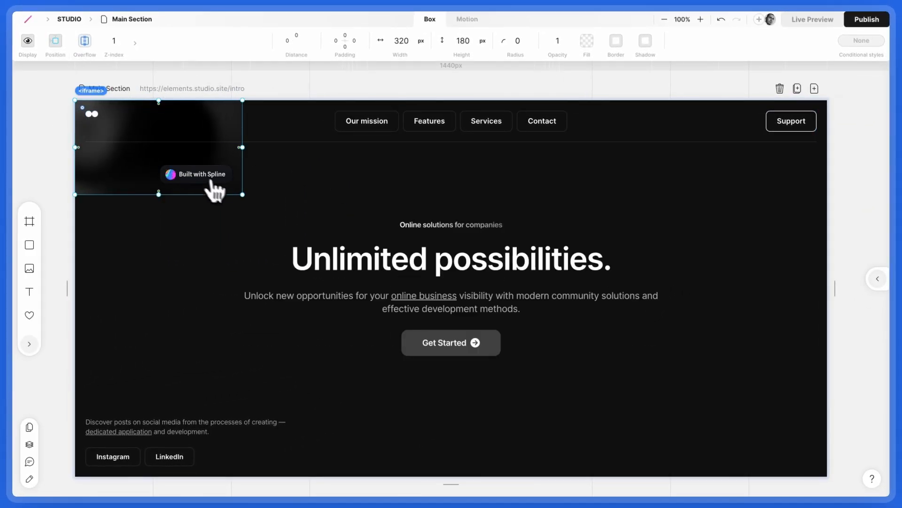
Drag the iframe's corner handles until it spans the full Main Section width and height.
{"action": "left_click_drag", "start_coordinate": [241, 194], "coordinate": [486, 366]}
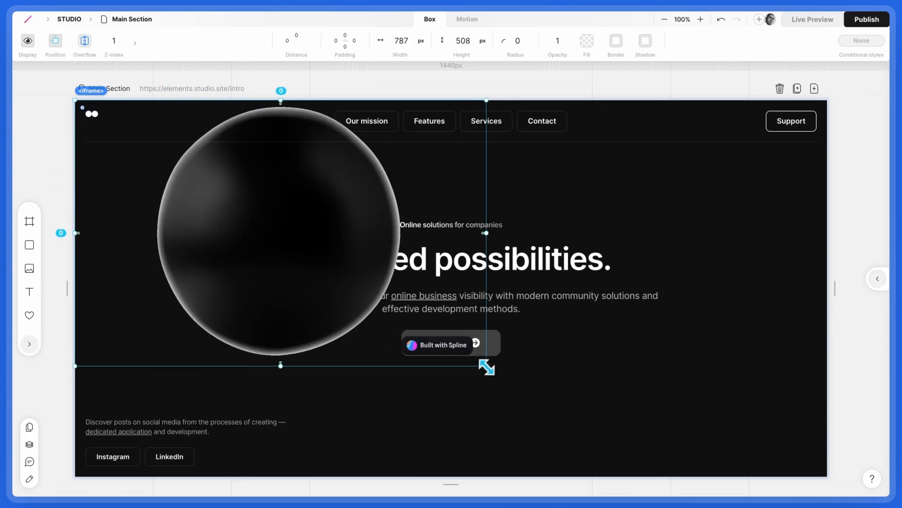
{"action": "left_click_drag", "start_coordinate": [486, 366], "coordinate": [494, 369]}
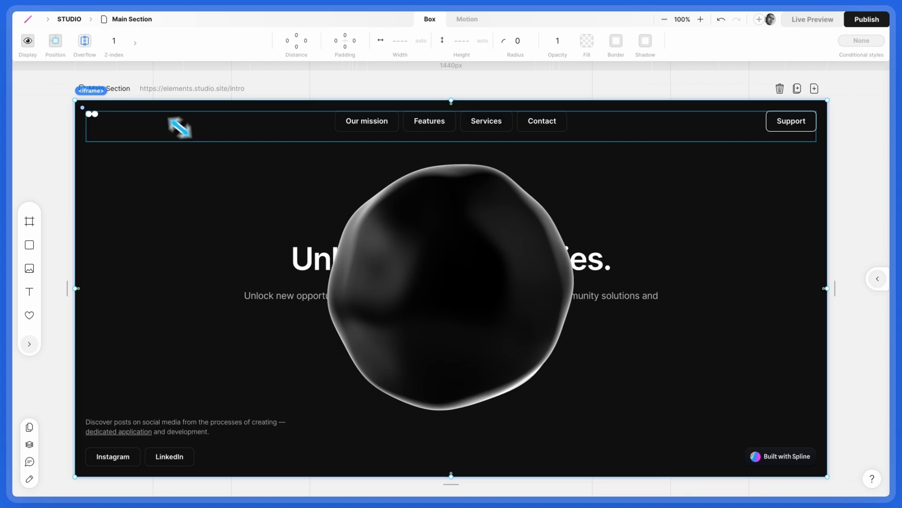
Set the iframe's Z-index to -1 so the blob sits behind the hero content.
{"action": "left_click", "coordinate": [114, 41]}
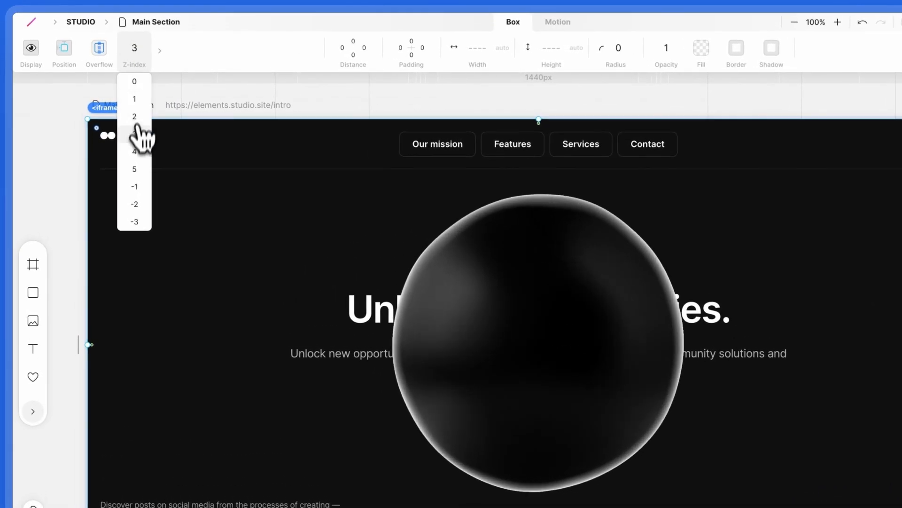
{"action": "left_click", "coordinate": [134, 186]}
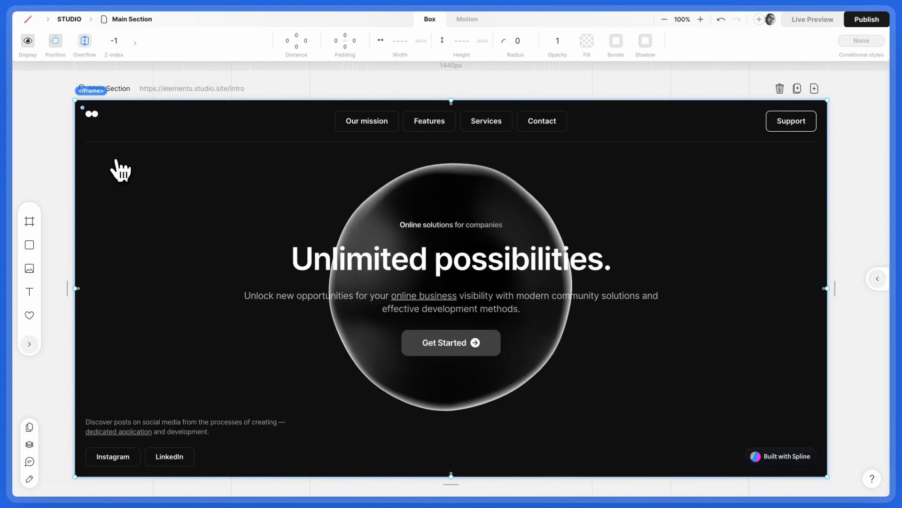
{"action": "left_click", "coordinate": [467, 19]}
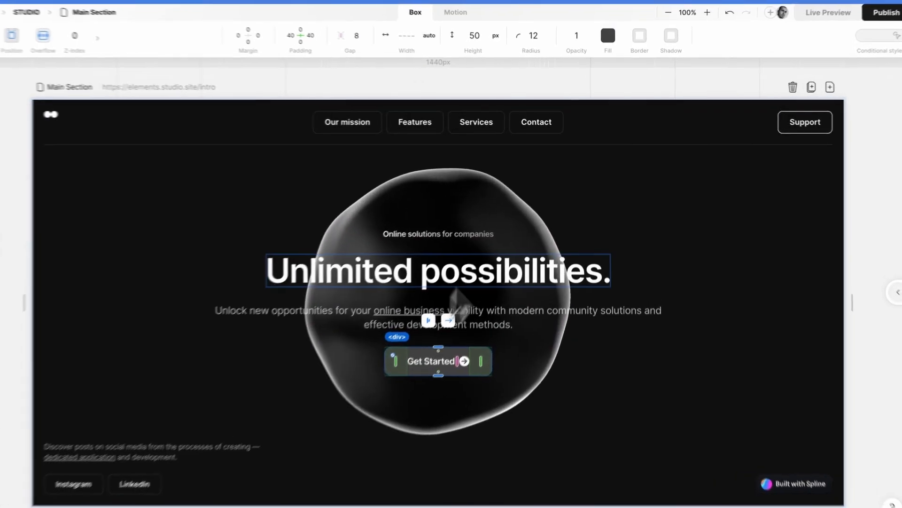
Apply the blue swatch as the Get Started button's Fill colour.
{"action": "left_click", "coordinate": [608, 35]}
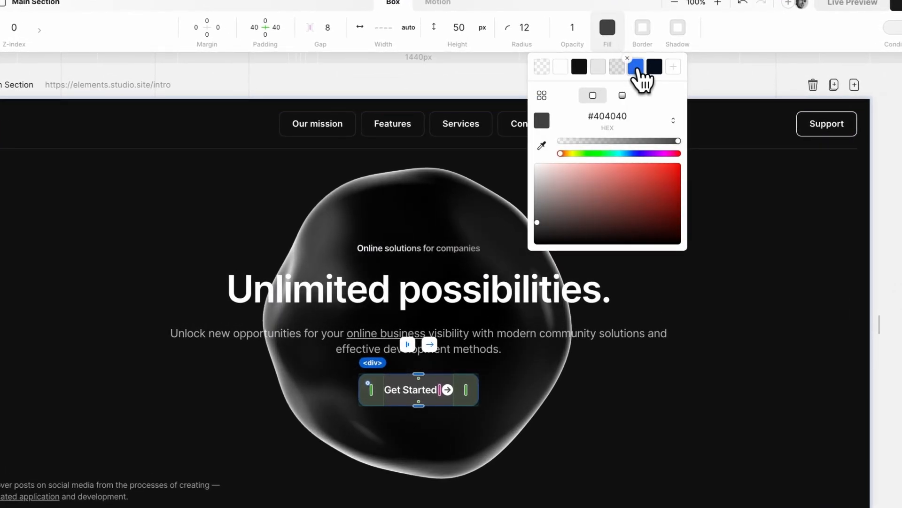
{"action": "left_click", "coordinate": [451, 258]}
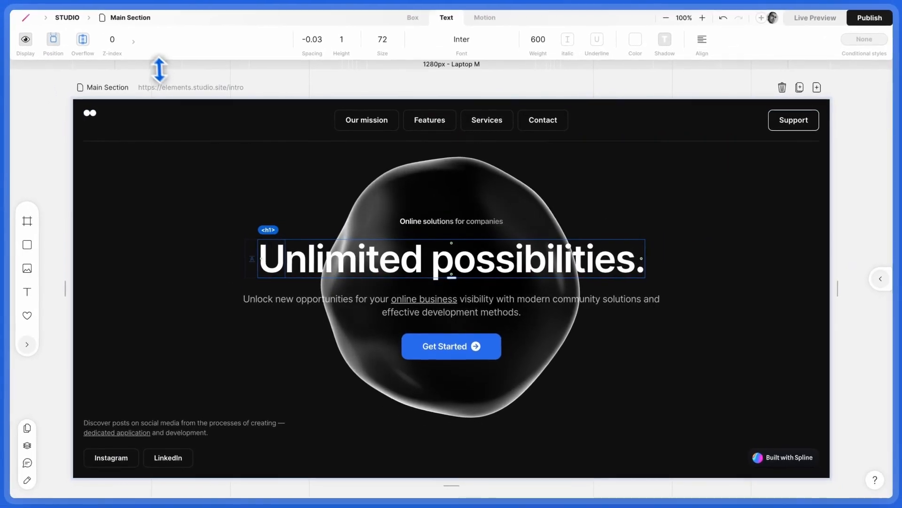
Set the h1 heading's Blend mode to exclusion, then select the navigation header.
{"action": "left_click", "coordinate": [167, 41]}
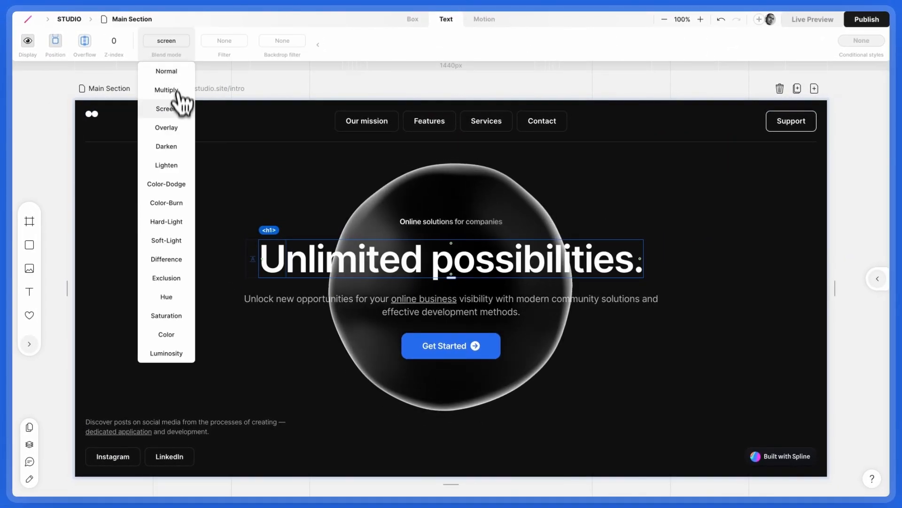
{"action": "left_click", "coordinate": [165, 278]}
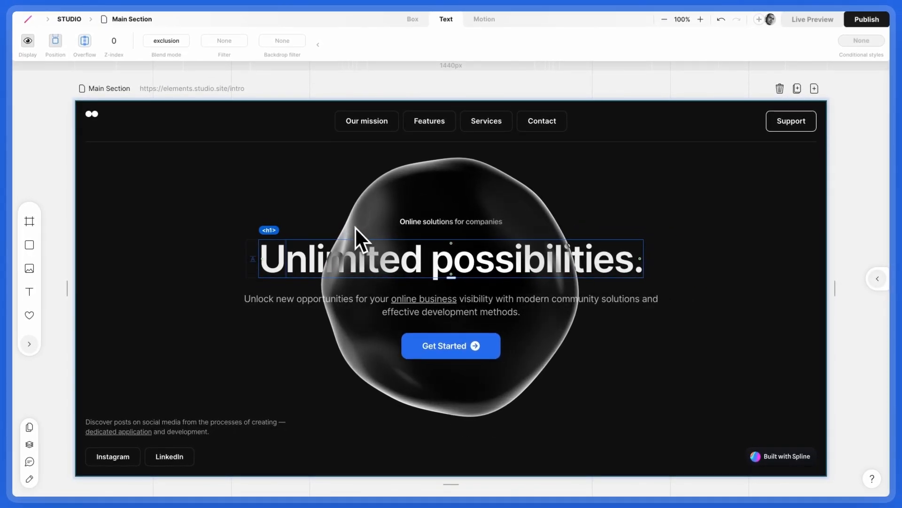
{"action": "left_click", "coordinate": [511, 141]}
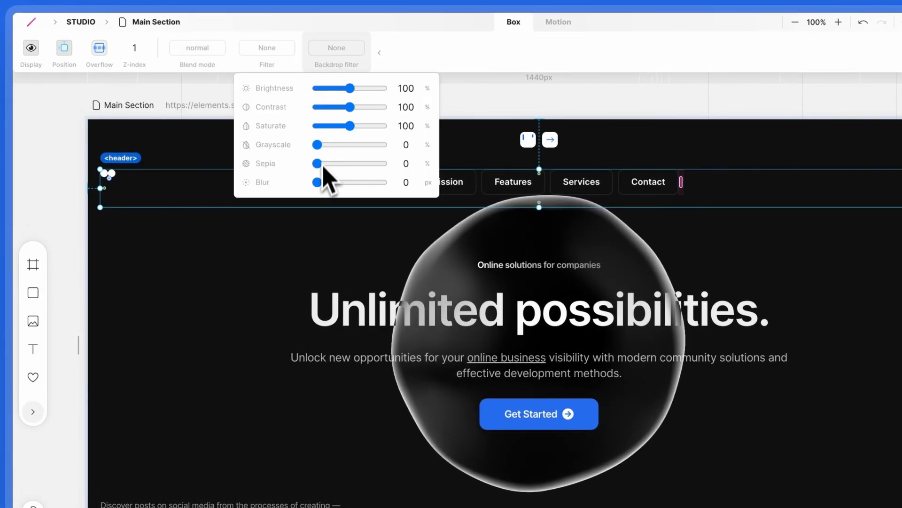
Test the header's Backdrop filter Blur slider, raising it and bringing it back near zero.
{"action": "left_click_drag", "start_coordinate": [318, 182], "coordinate": [329, 182]}
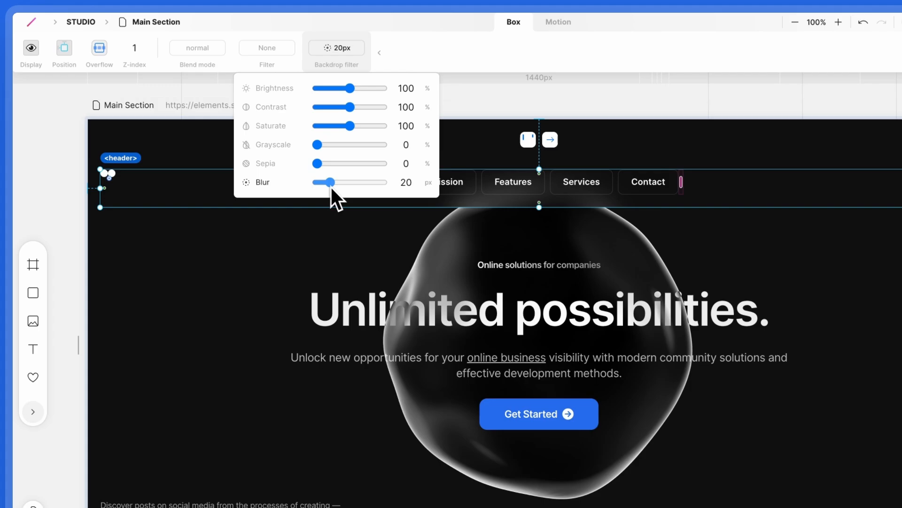
{"action": "left_click_drag", "start_coordinate": [329, 182], "coordinate": [318, 181]}
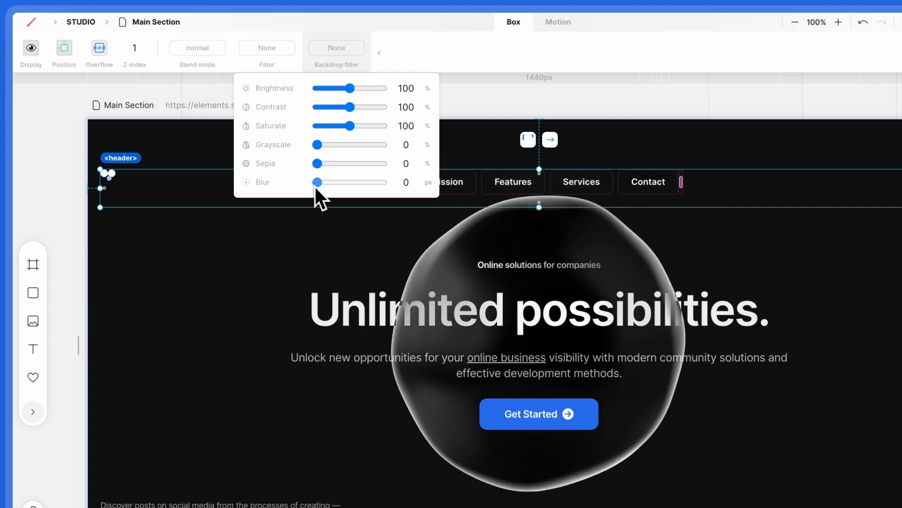
{"action": "left_click_drag", "start_coordinate": [318, 182], "coordinate": [327, 181]}
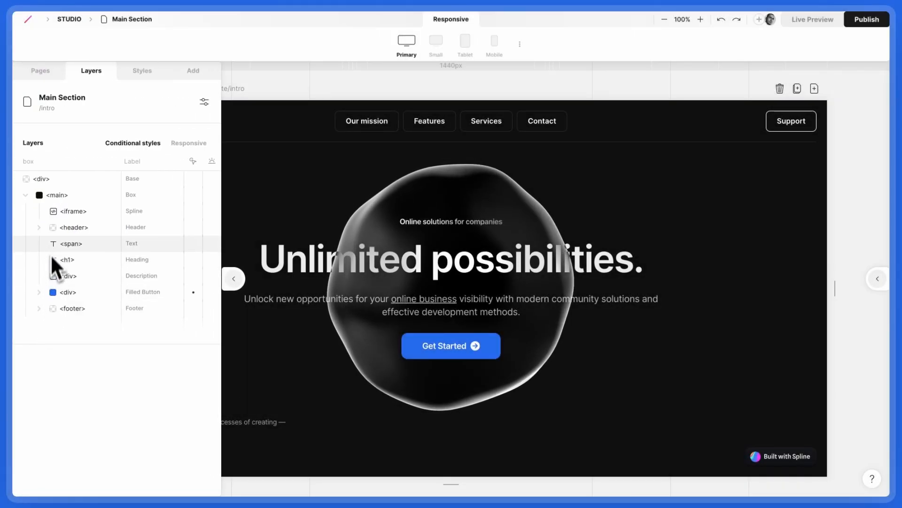
Fill the <main> section with a gradient whose start colour is darkened to #242424.
{"action": "left_click", "coordinate": [59, 194]}
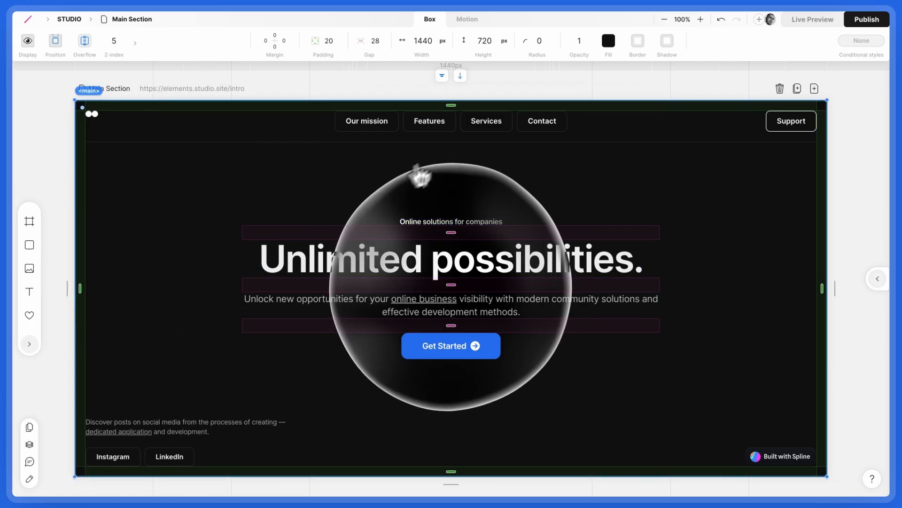
{"action": "left_click", "coordinate": [609, 44]}
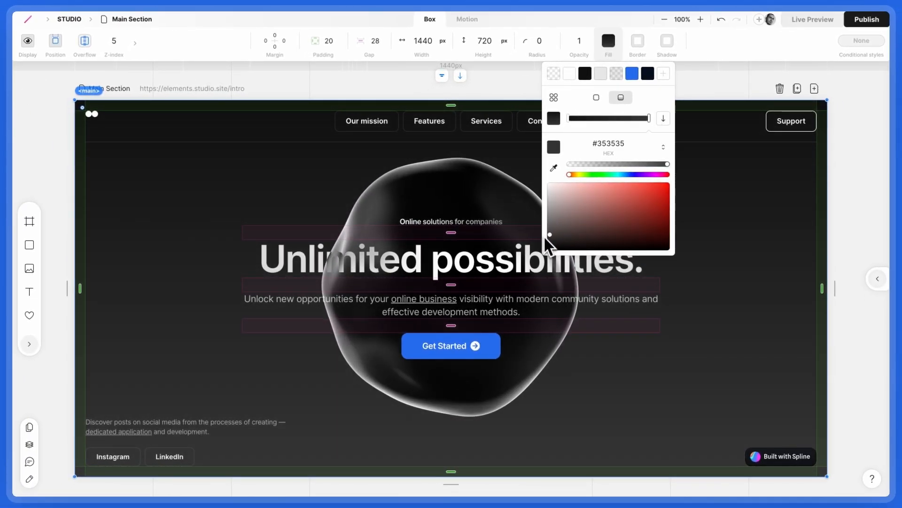
{"action": "left_click_drag", "start_coordinate": [550, 235], "coordinate": [548, 240]}
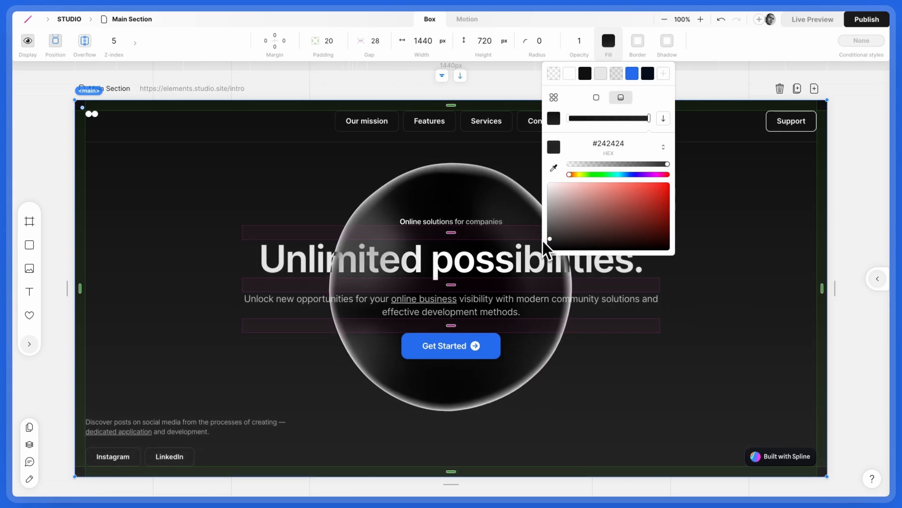
{"action": "left_click", "coordinate": [713, 236]}
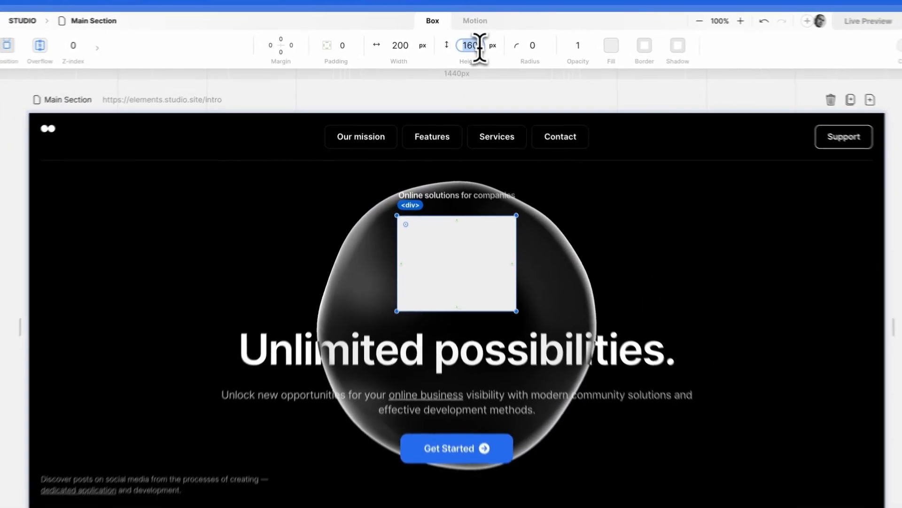
Make the new box a 200px blue circle (50% radius) and blur it 12px into a soft glow.
{"action": "left_click", "coordinate": [611, 45]}
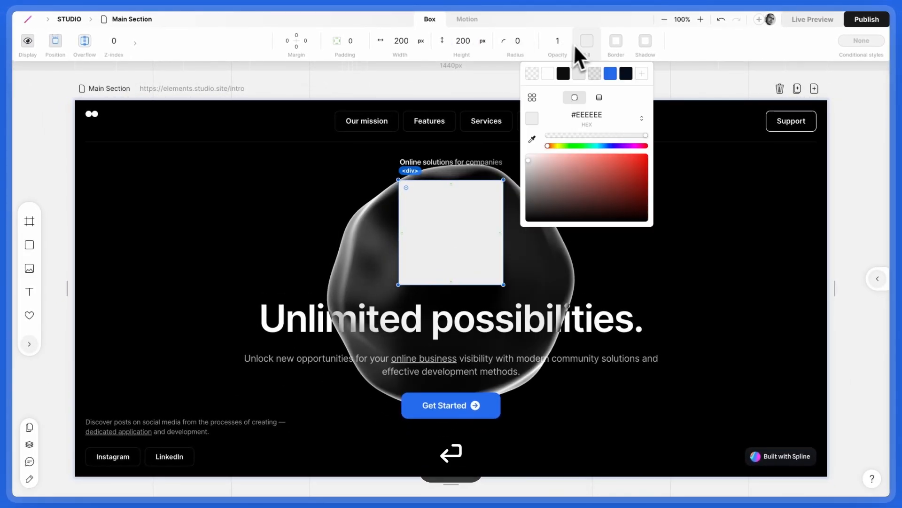
{"action": "left_click", "coordinate": [609, 73]}
{"action": "type", "text": "50"}
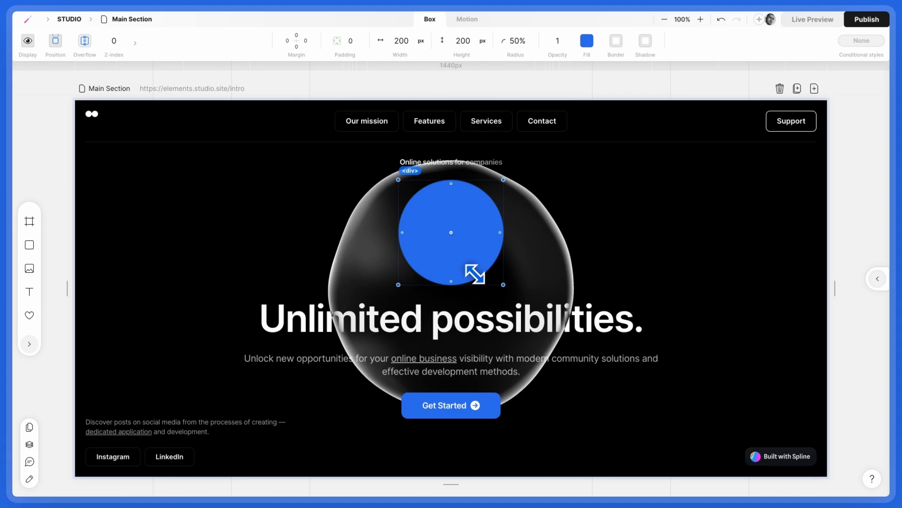
{"action": "left_click", "coordinate": [166, 40]}
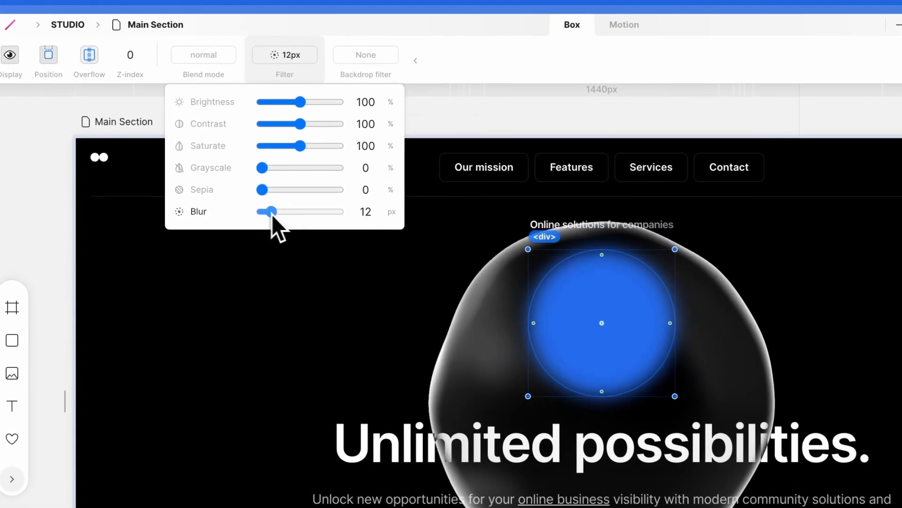
{"action": "left_click_drag", "start_coordinate": [266, 212], "coordinate": [330, 212]}
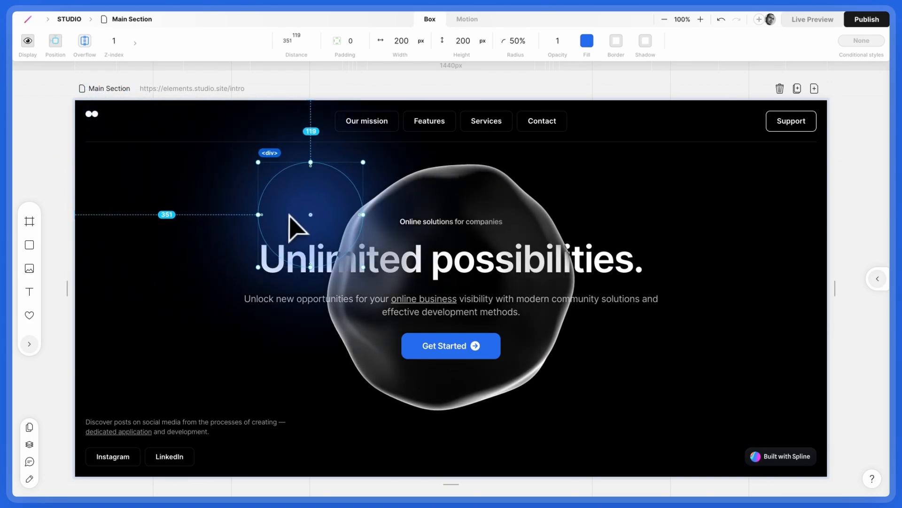
Nudge the blue glow behind the heading's left side and lower its opacity to 0.8.
{"action": "left_click_drag", "start_coordinate": [297, 217], "coordinate": [314, 222]}
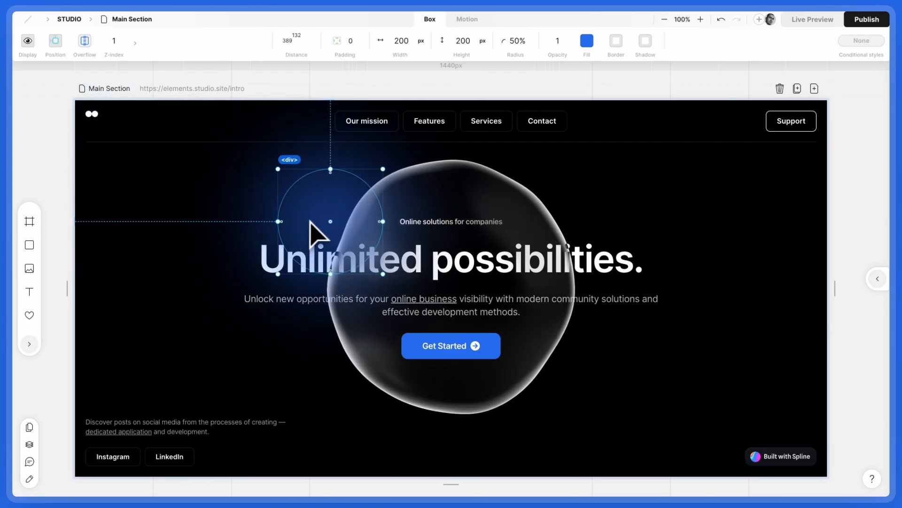
{"action": "left_click", "coordinate": [556, 41]}
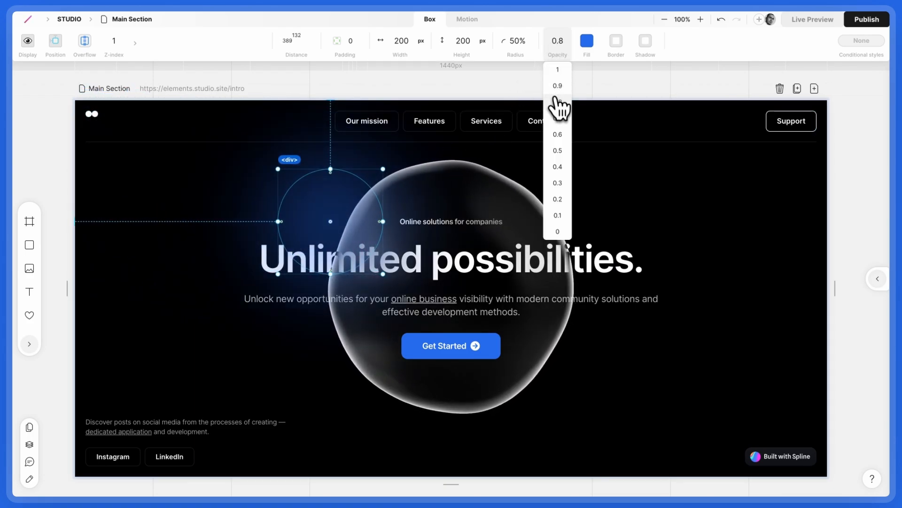
{"action": "key", "text": "cmd+d"}
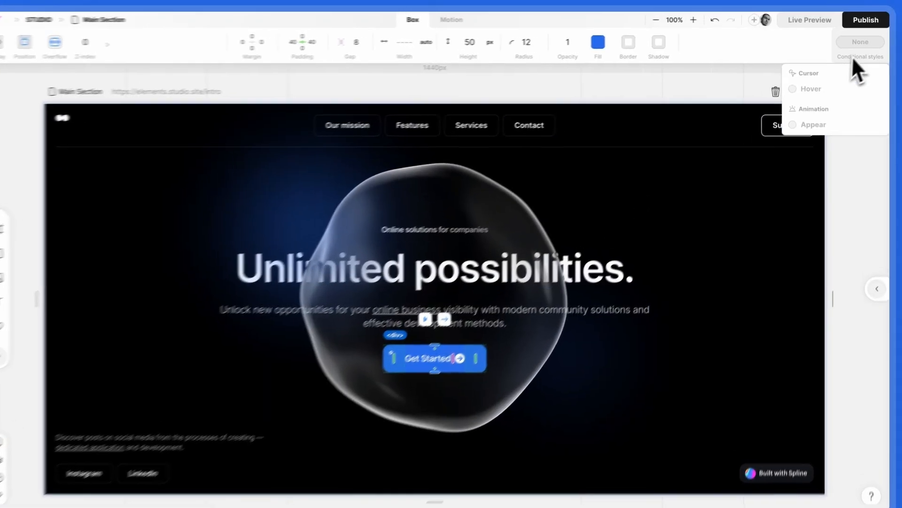
Add a Hover conditional state to the button and its label, reaching the label's hover colour picker.
{"action": "left_click", "coordinate": [811, 89]}
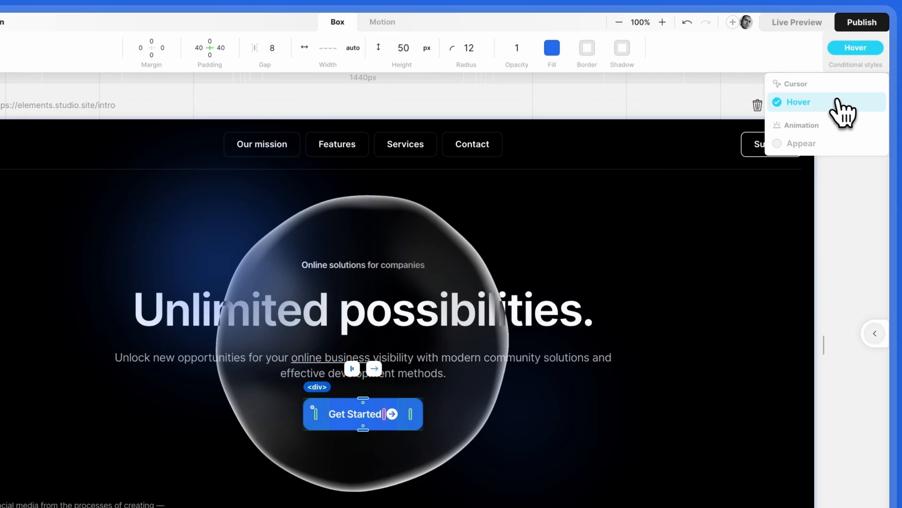
{"action": "left_click", "coordinate": [551, 47]}
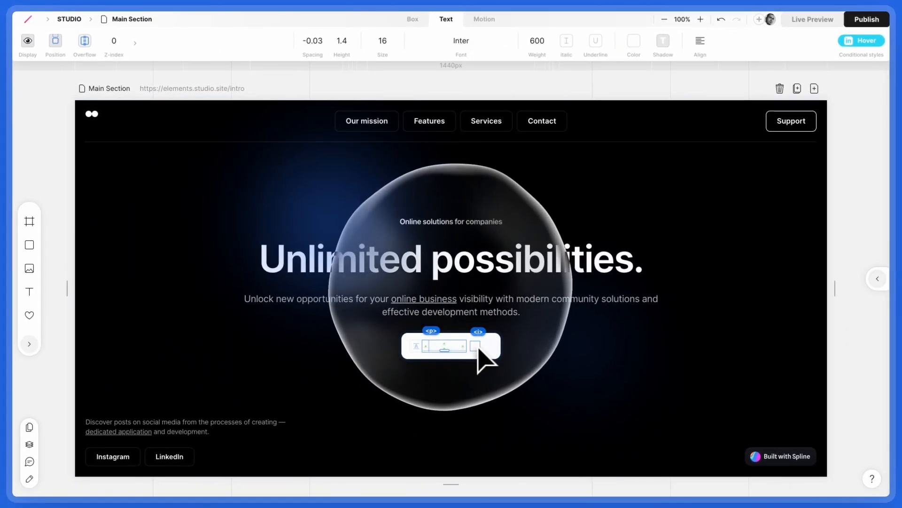
{"action": "left_click", "coordinate": [861, 40]}
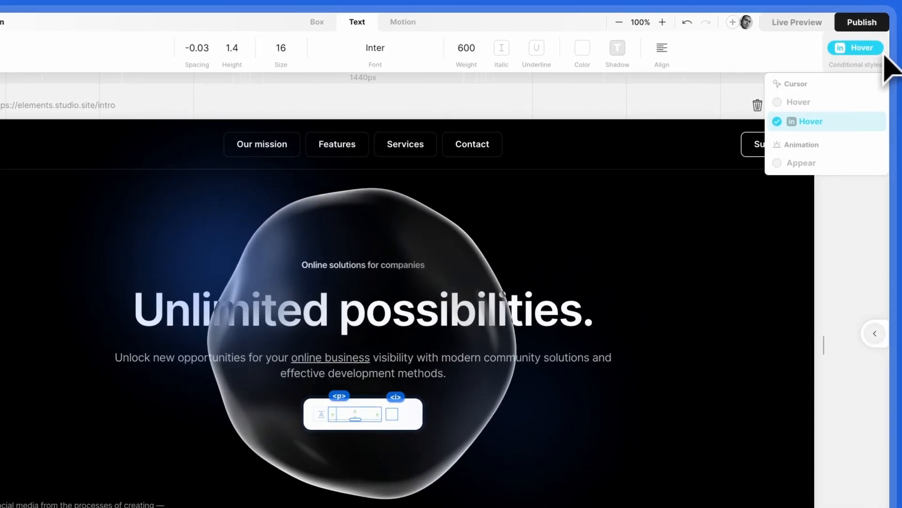
{"action": "left_click", "coordinate": [582, 48]}
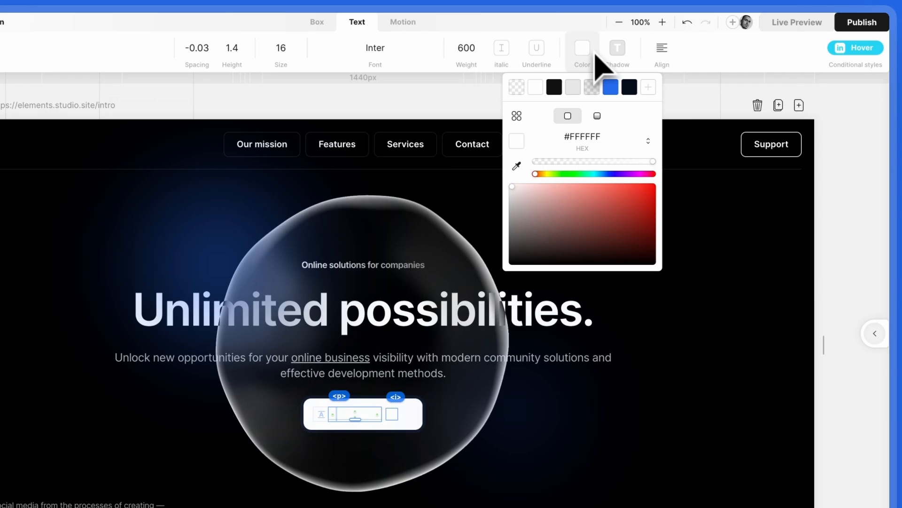
{"action": "left_click", "coordinate": [629, 87]}
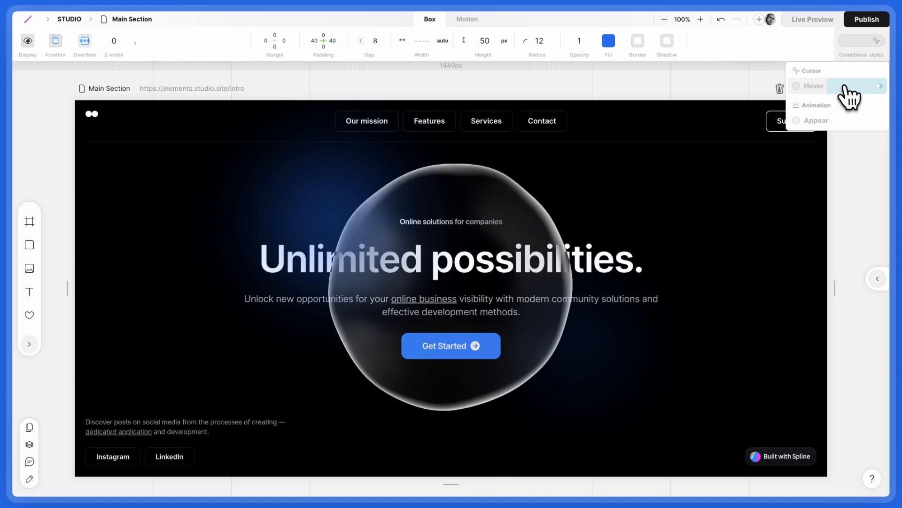
On hover give the button a white fill and Motion scale 1.1, then return to the default look.
{"action": "left_click", "coordinate": [813, 85]}
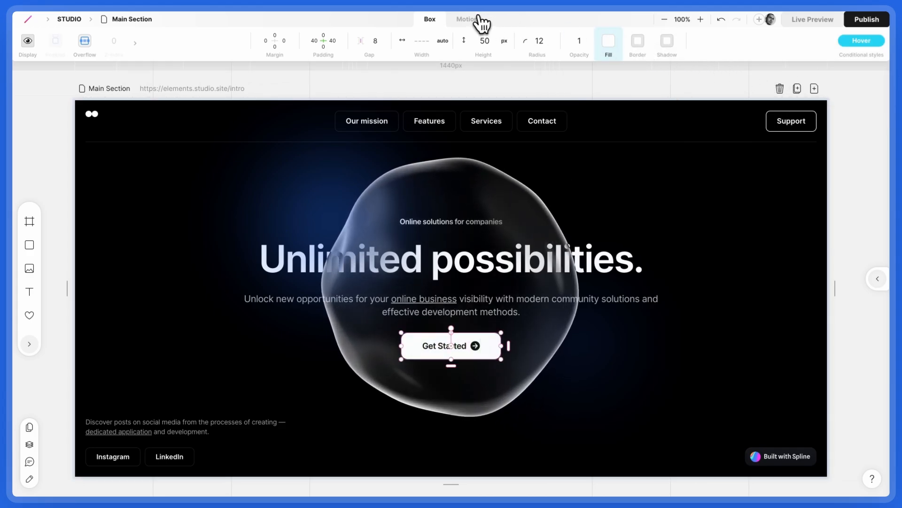
{"action": "left_click", "coordinate": [466, 19]}
{"action": "type", "text": "1.1"}
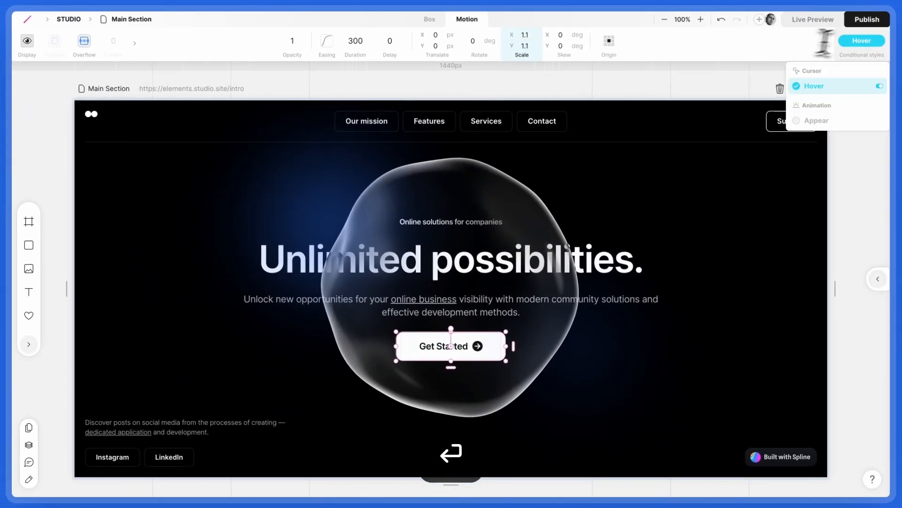
{"action": "left_click", "coordinate": [878, 85]}
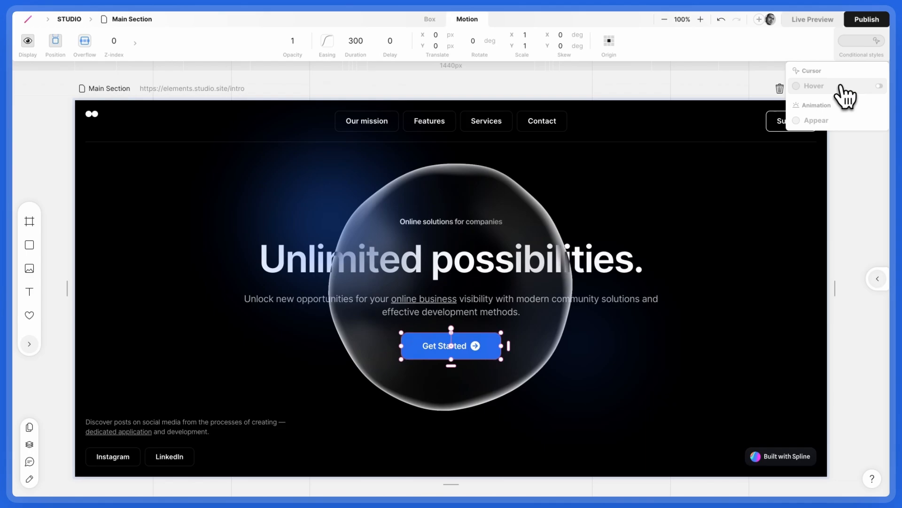